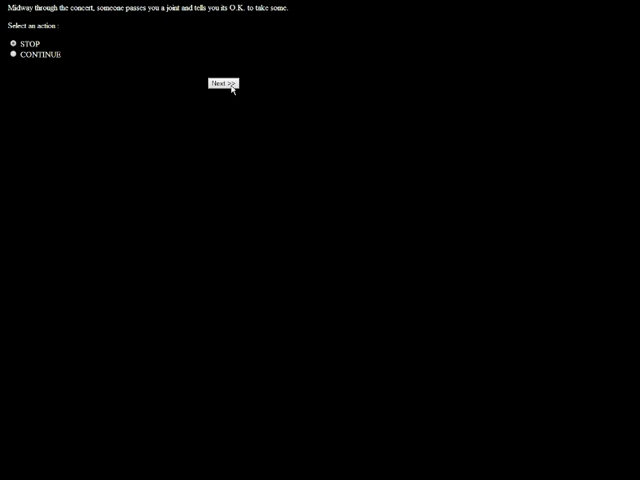
# - Submit the choice to refuse the joint offered at the concert
pyautogui.click(223, 83)
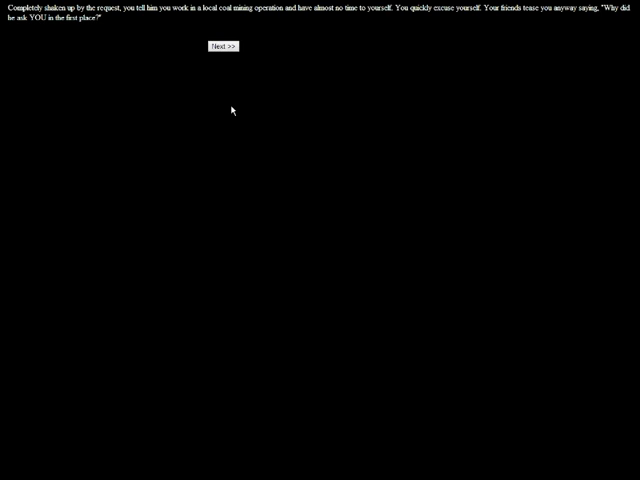
# - Continue past the coal-mining-job excuse story to the life-events map
pyautogui.click(223, 46)
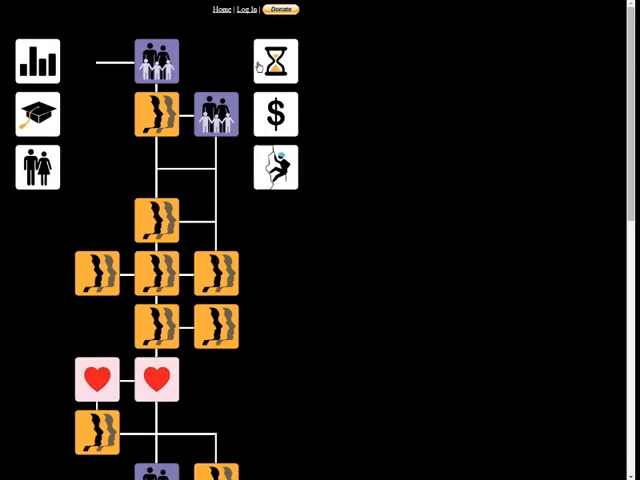
pyautogui.moveTo(257, 65)
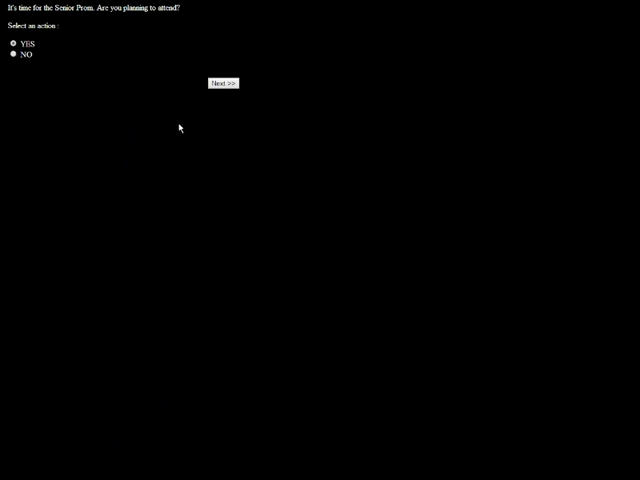
pyautogui.moveTo(177, 133)
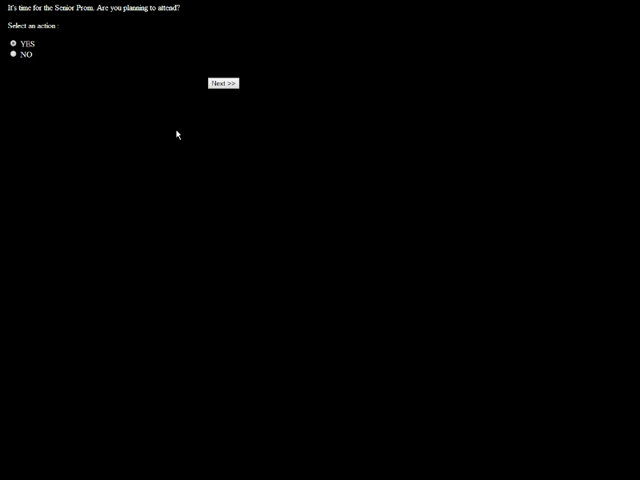
# - Confirm YES to attending the Senior Prom
pyautogui.click(222, 83)
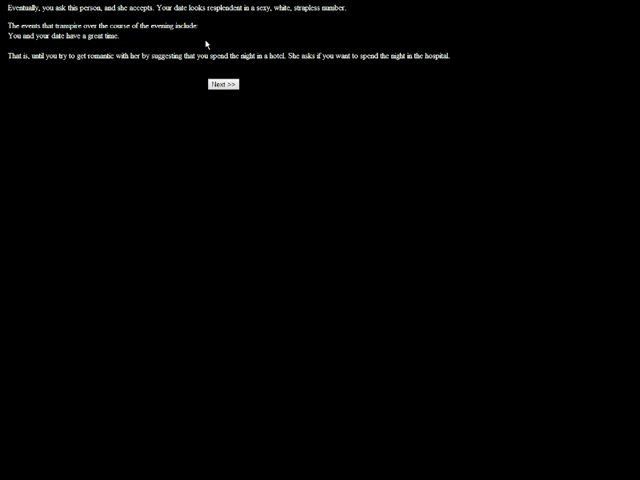
# - Continue past the prom evening story back to the life-events map
pyautogui.click(221, 83)
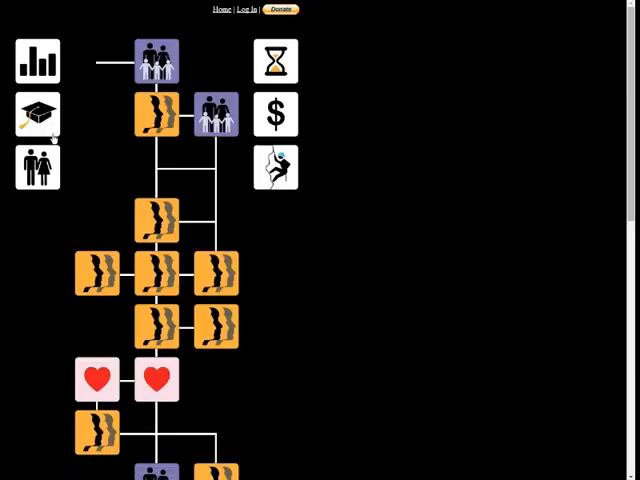
pyautogui.moveTo(73, 133)
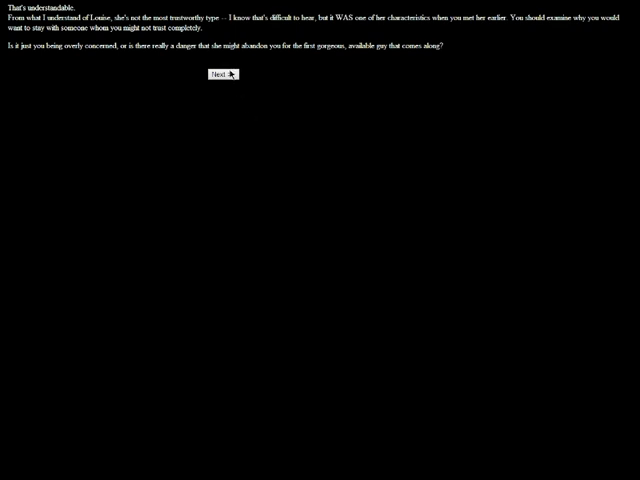
# - Continue from the trust advice page to the straight-up hairstyle event
pyautogui.click(220, 73)
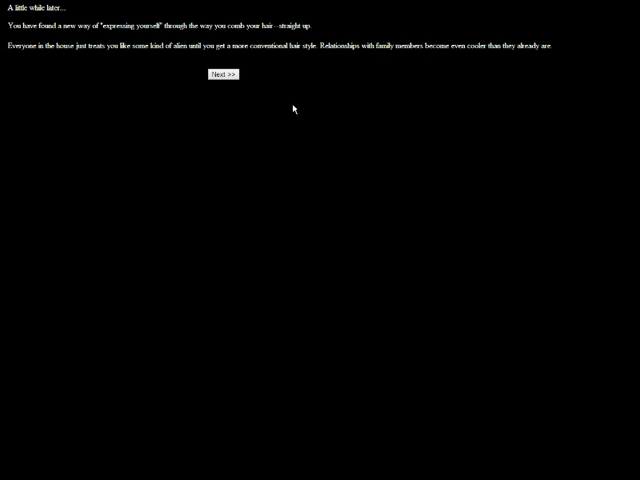
# - Continue through the life status summary and life-path map to the movie-night scene
pyautogui.click(224, 74)
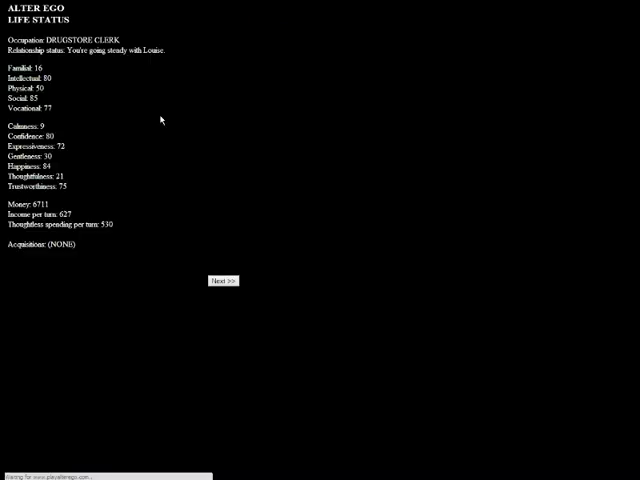
pyautogui.moveTo(72, 78)
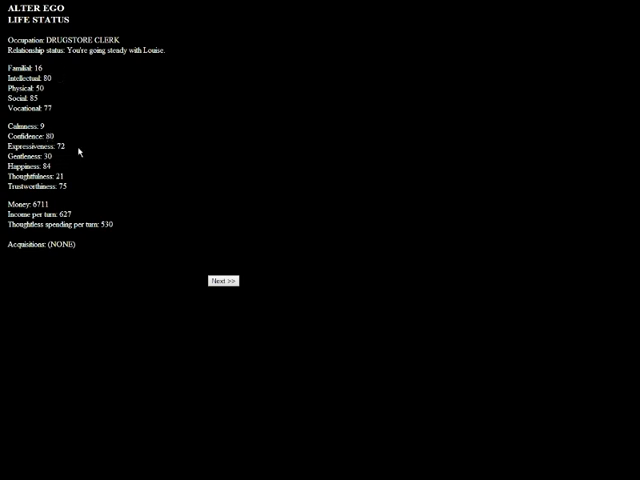
pyautogui.click(223, 280)
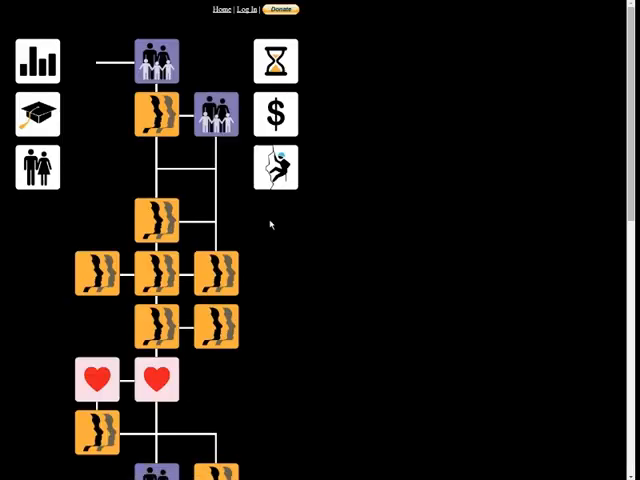
pyautogui.scroll(-3)
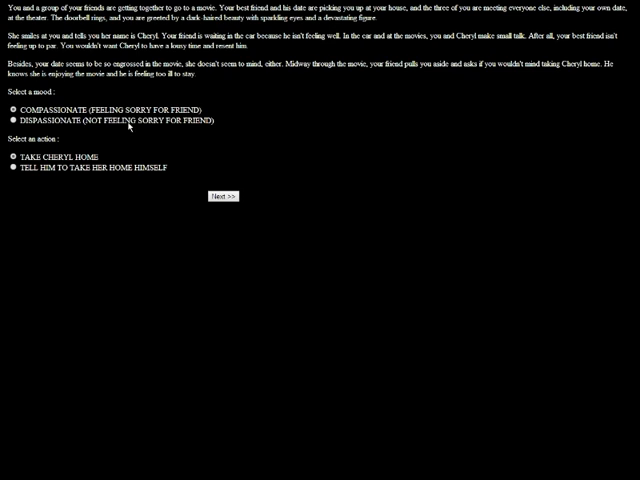
pyautogui.moveTo(225, 175)
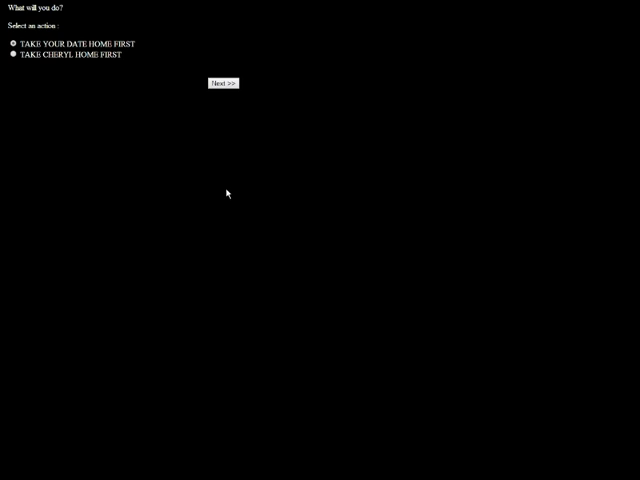
# - Submit TAKE YOUR DATE HOME FIRST in the Cheryl movie-night episode
pyautogui.click(224, 83)
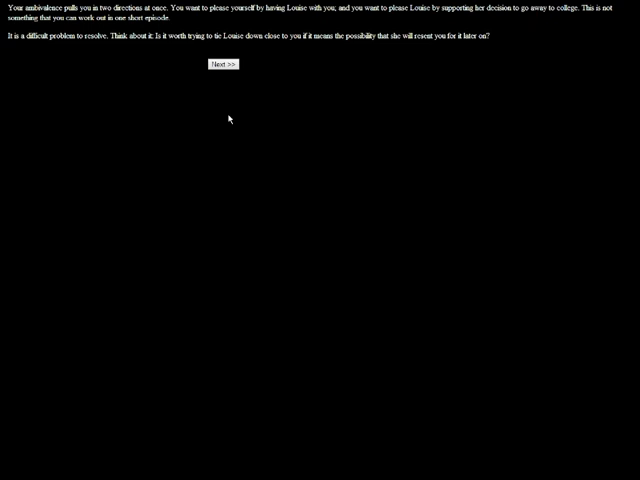
# - Move past the Louise college reflection to the workplace theft scene
pyautogui.click(224, 64)
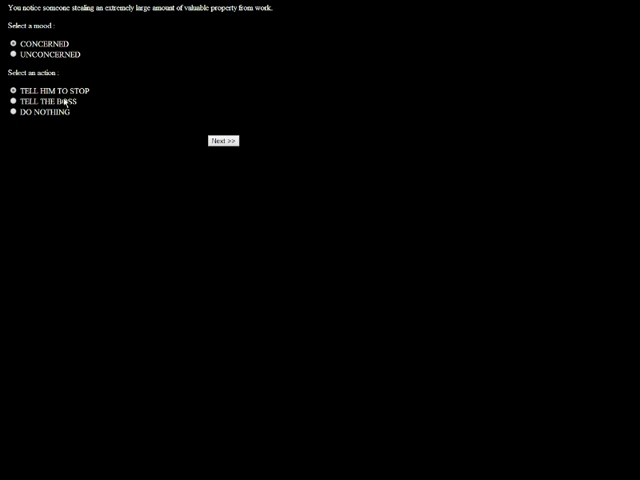
# - Submit CONCERNED and TELL HIM TO STOP about the workplace theft
pyautogui.click(224, 140)
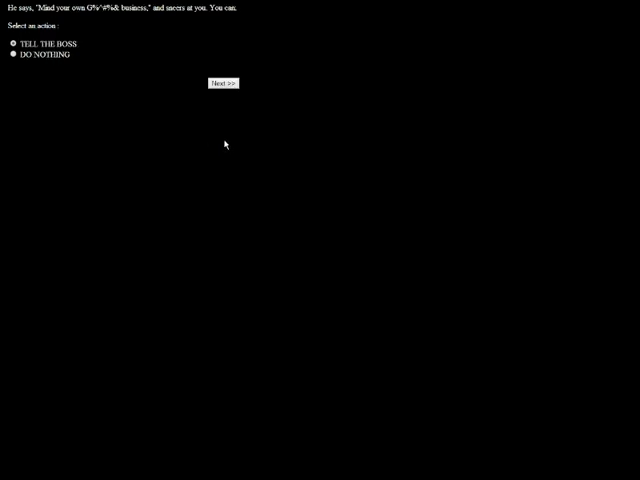
pyautogui.moveTo(224, 83)
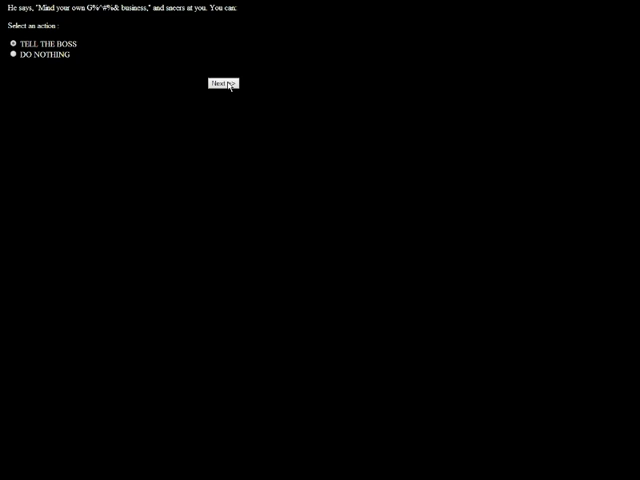
# - Choose TELL THE BOSS, then continue past his no-proof response
pyautogui.click(223, 83)
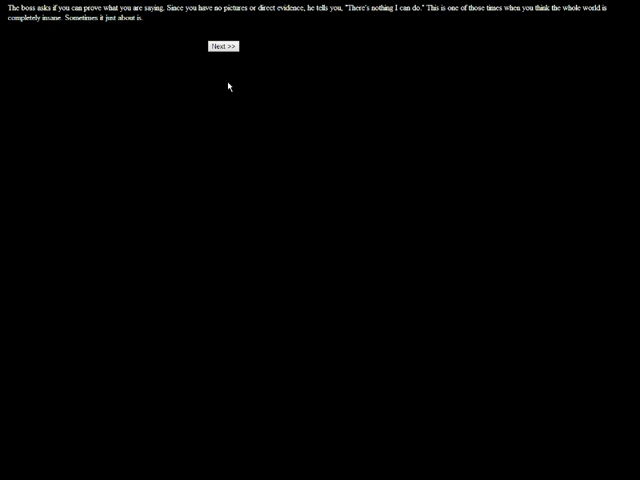
pyautogui.click(221, 46)
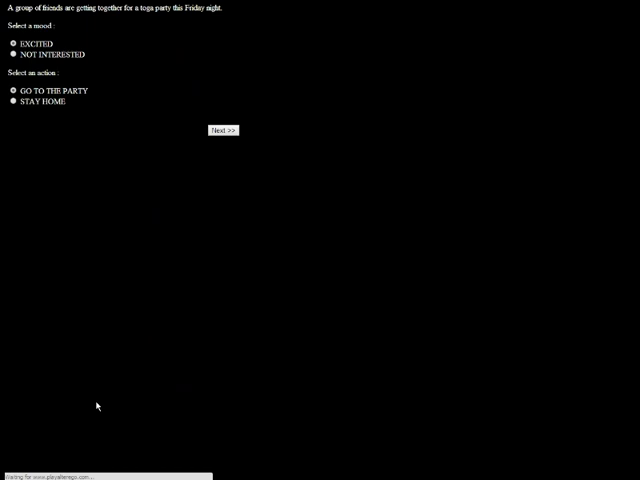
# - Go to the Friday toga party feeling excited
pyautogui.click(222, 130)
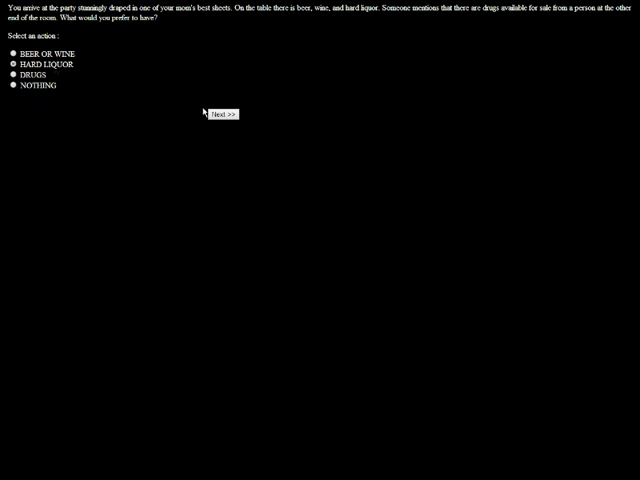
# - Drink hard liquor, get maniacal at the party, and move past being dumped
pyautogui.click(224, 113)
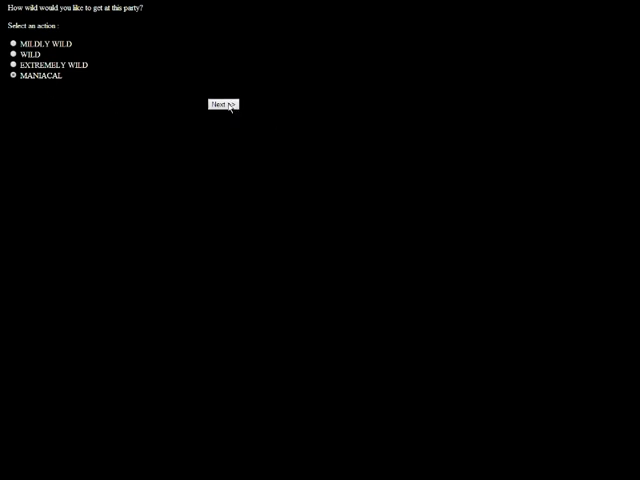
pyautogui.click(221, 105)
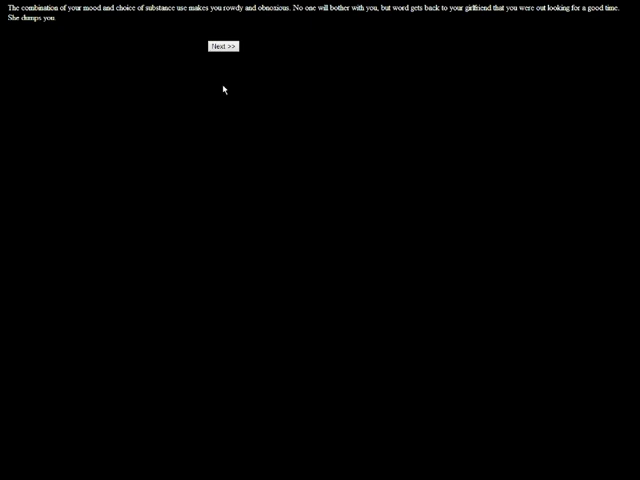
pyautogui.click(219, 46)
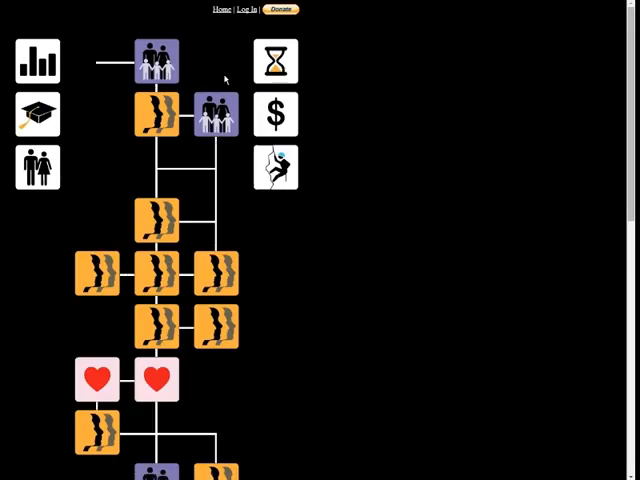
pyautogui.moveTo(40, 122)
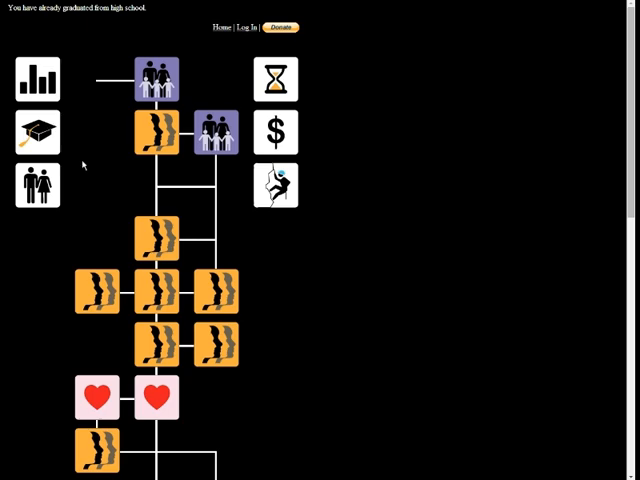
pyautogui.scroll(-3)
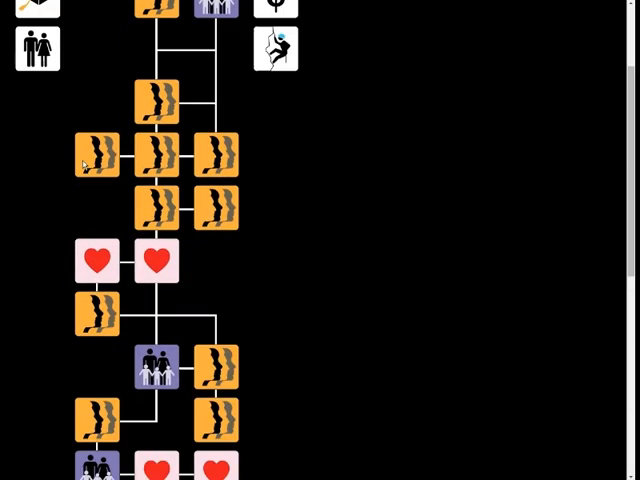
pyautogui.scroll(-3)
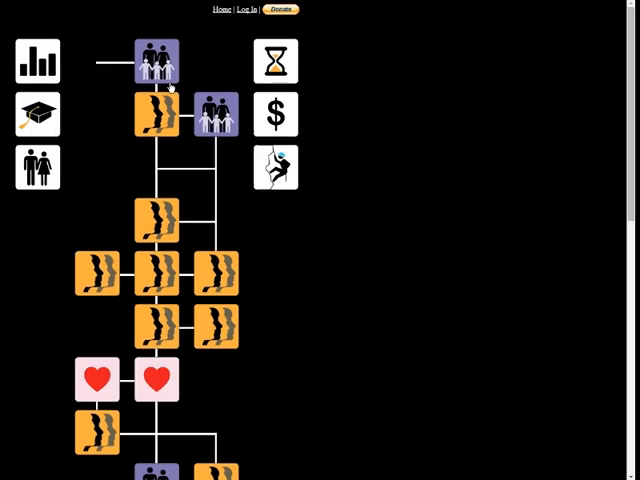
pyautogui.moveTo(170, 87)
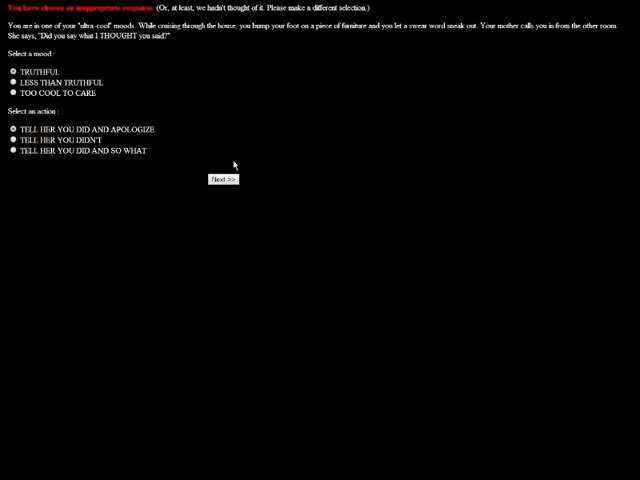
# - Answer the mother as too cool to care: admit swearing and say so what
pyautogui.click(11, 93)
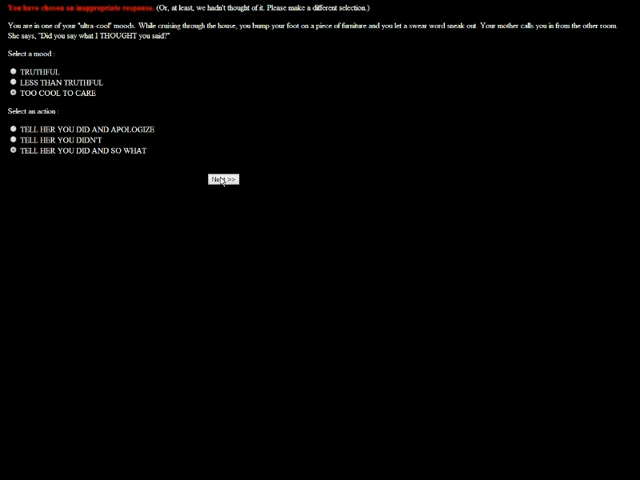
pyautogui.click(226, 179)
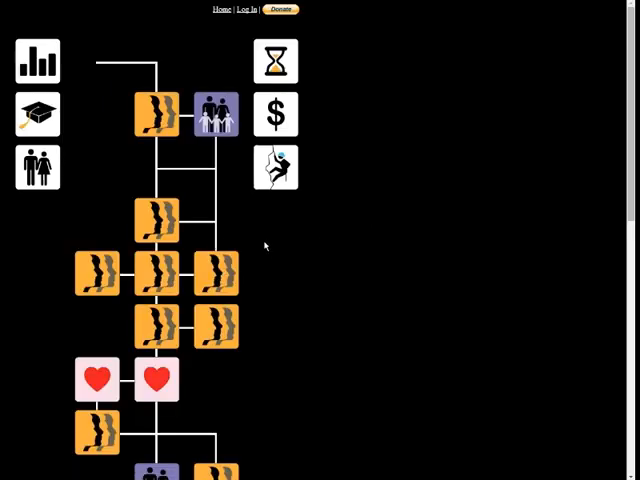
# - Scroll down through the life map's event icons
pyautogui.scroll(-3)
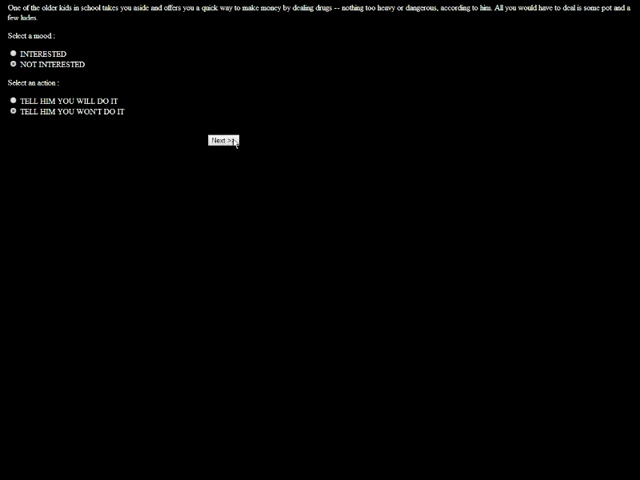
# - Refuse the older kid's drug-dealing offer, not interested
pyautogui.click(227, 140)
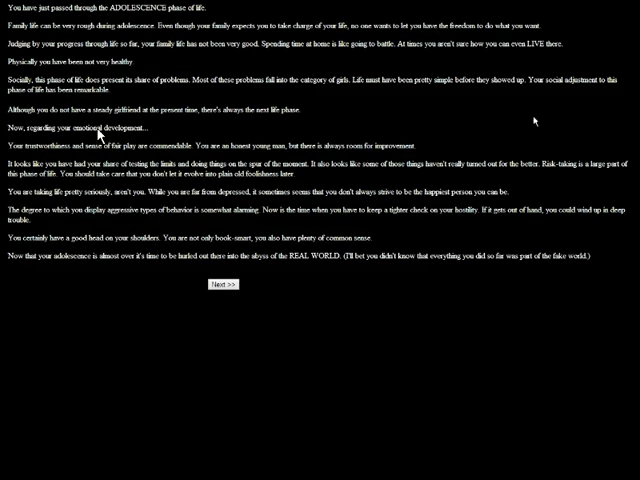